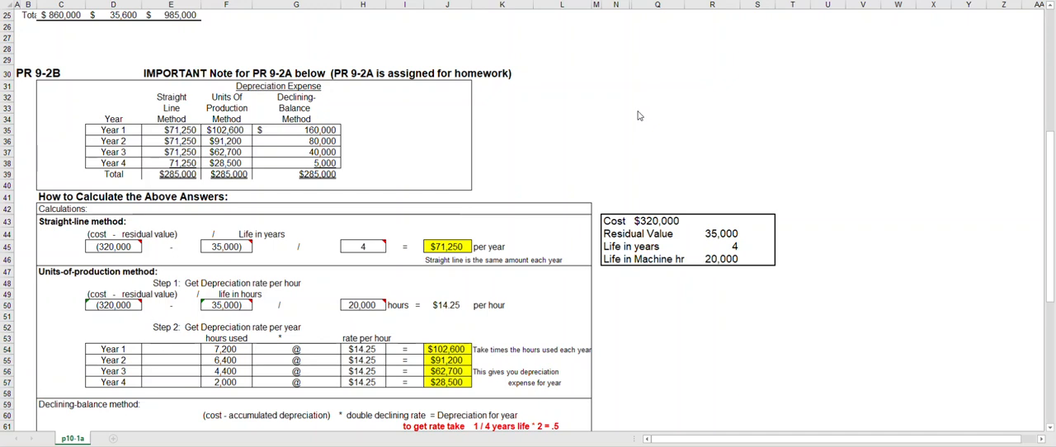
pyautogui.moveTo(547, 128)
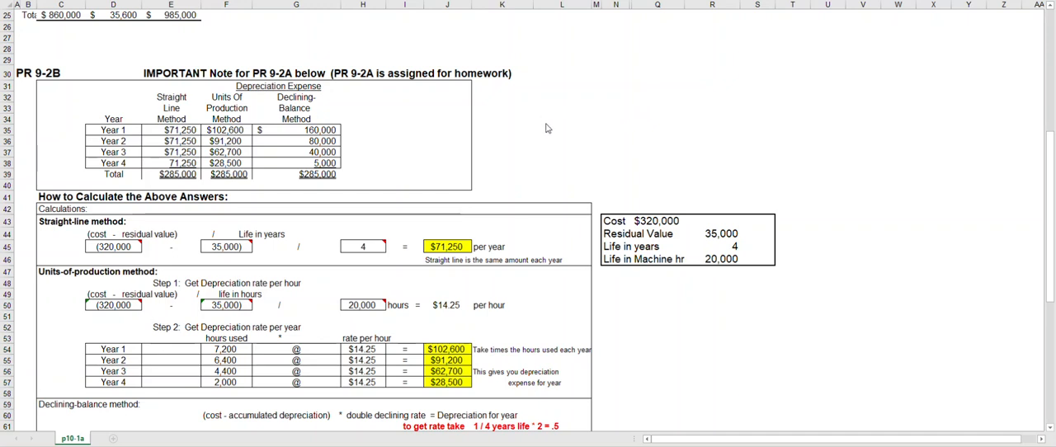
pyautogui.moveTo(600, 128)
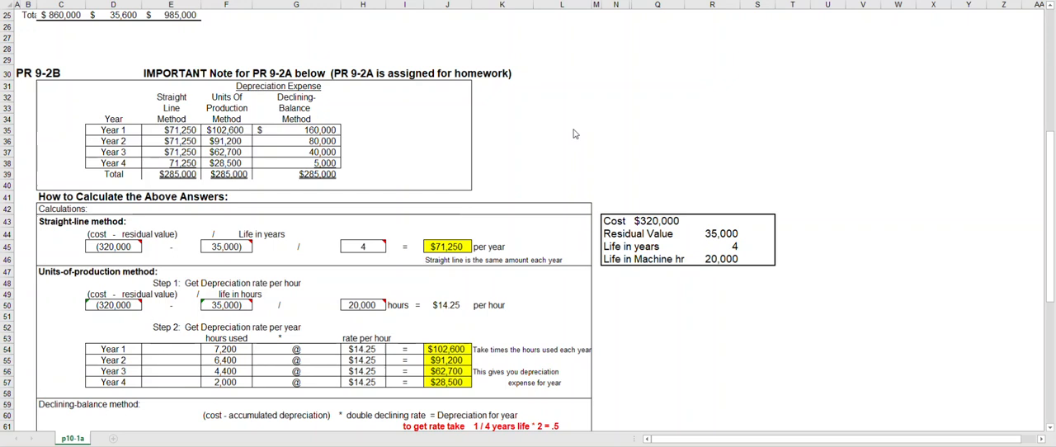
pyautogui.moveTo(610, 237)
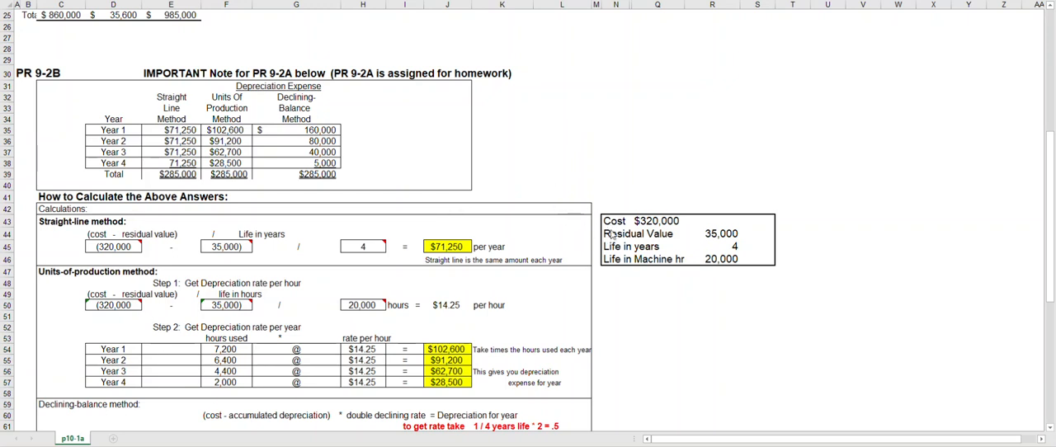
pyautogui.moveTo(695, 223)
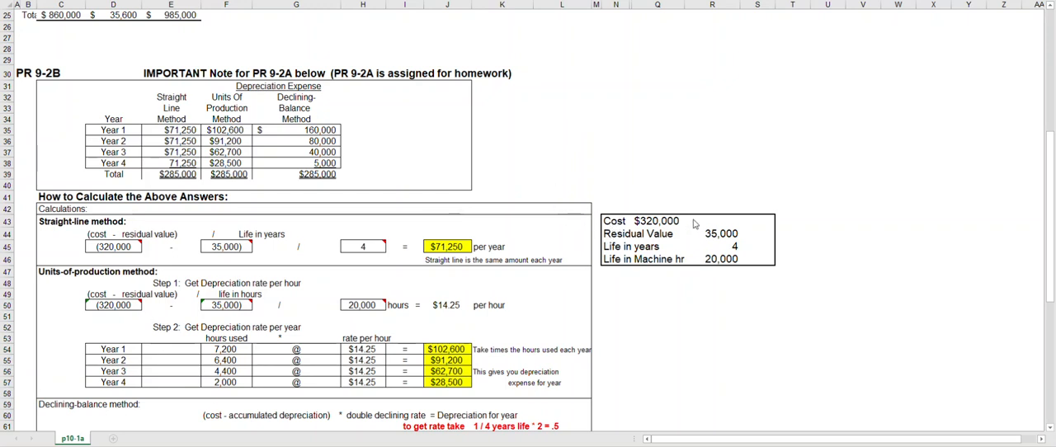
pyautogui.moveTo(647, 245)
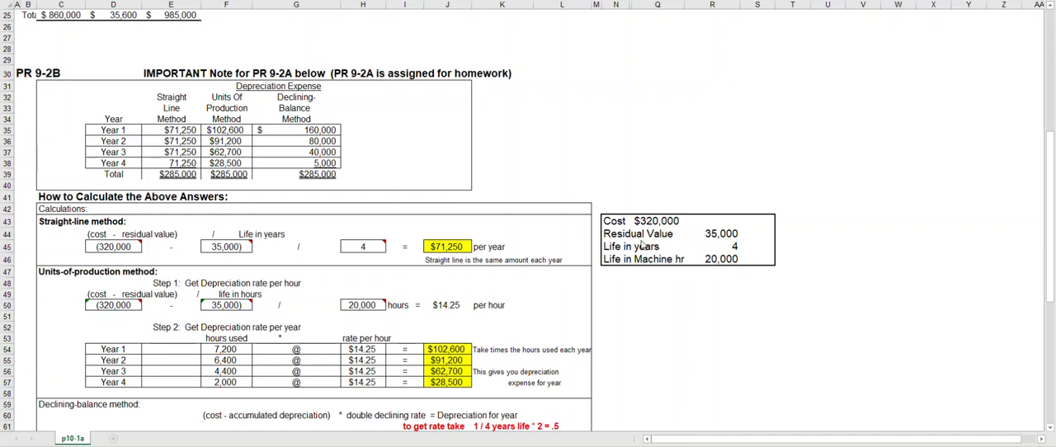
pyautogui.moveTo(727, 239)
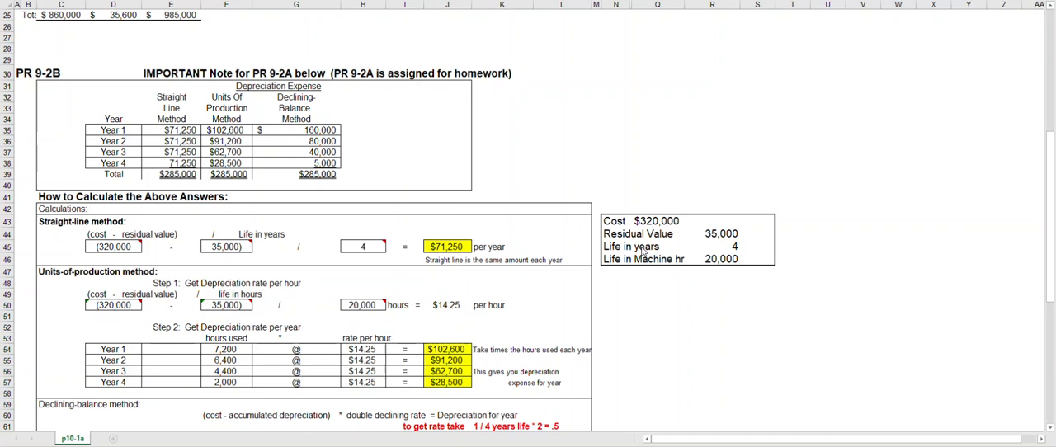
pyautogui.moveTo(738, 250)
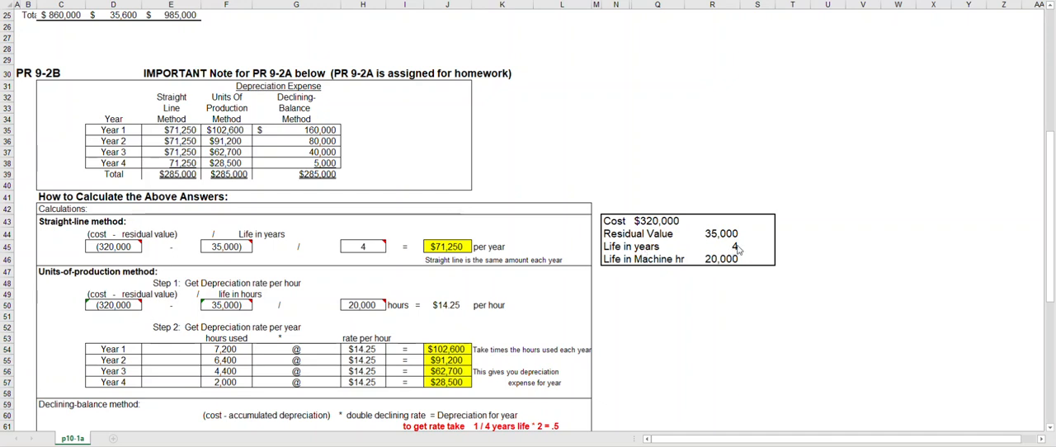
pyautogui.moveTo(724, 245)
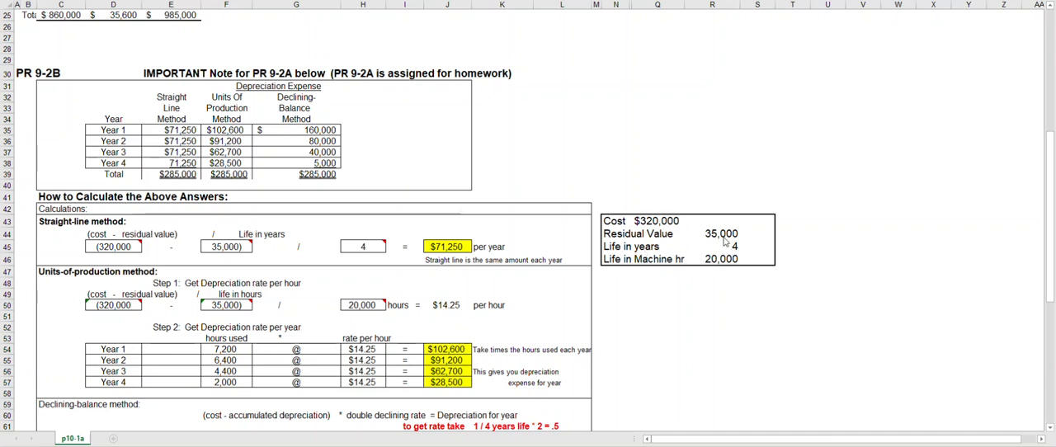
pyautogui.moveTo(621, 268)
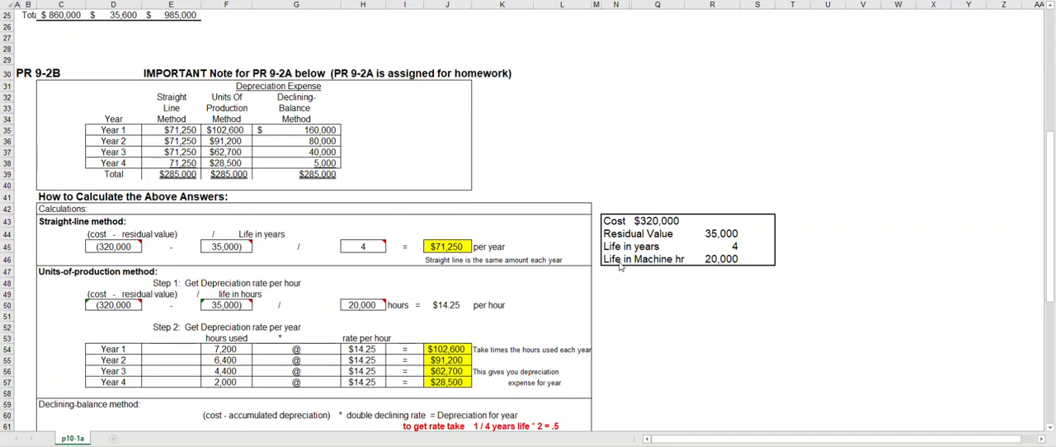
pyautogui.moveTo(728, 266)
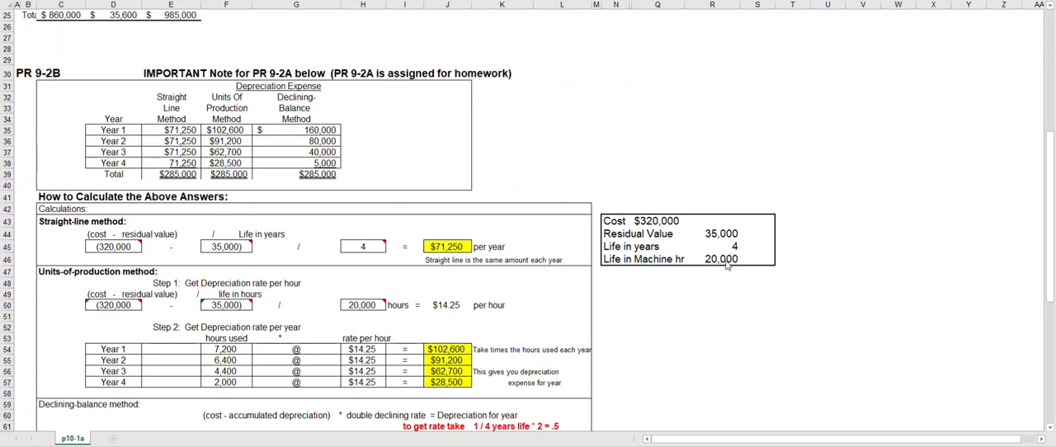
pyautogui.moveTo(753, 297)
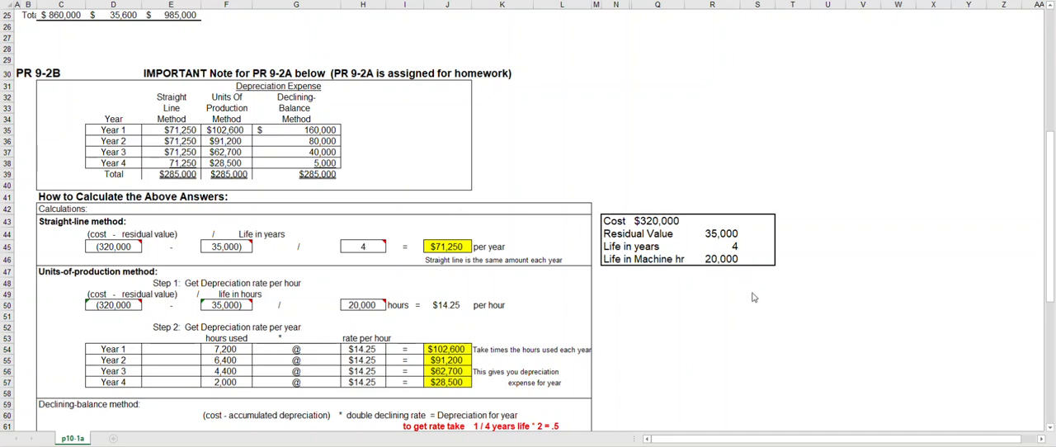
pyautogui.moveTo(739, 282)
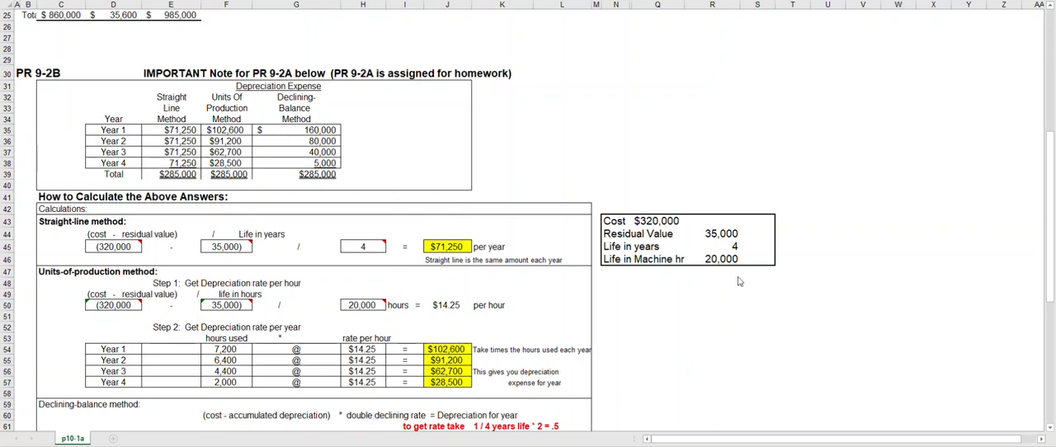
pyautogui.moveTo(494, 261)
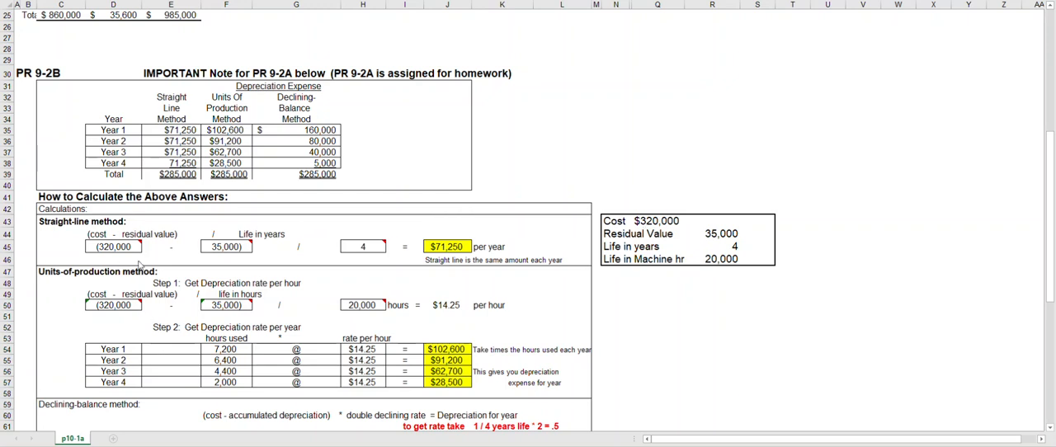
pyautogui.moveTo(694, 245)
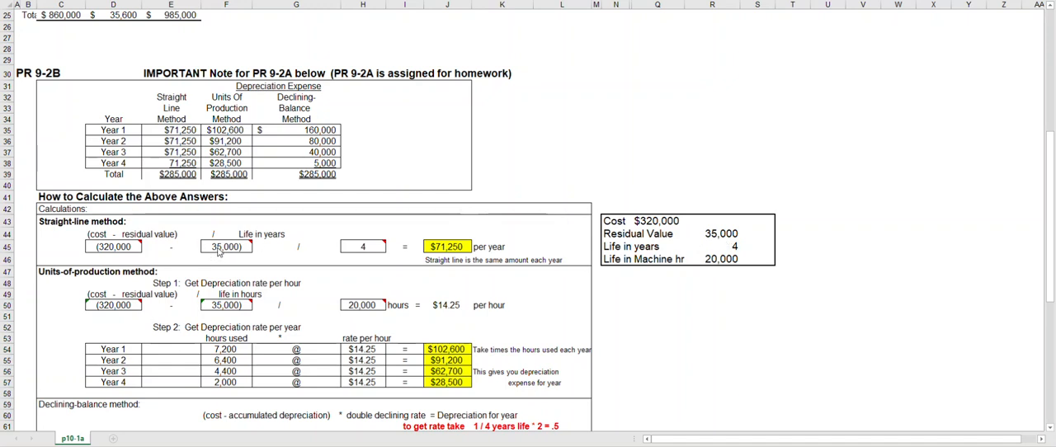
pyautogui.moveTo(301, 252)
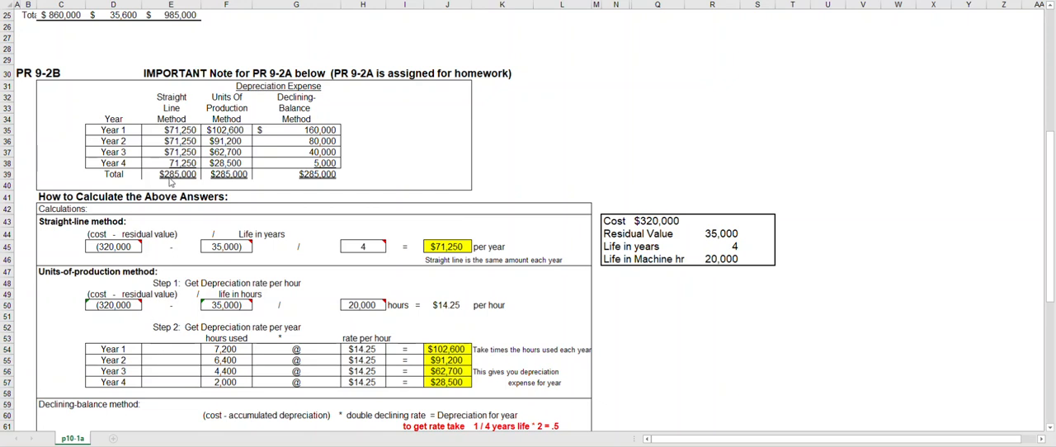
pyautogui.moveTo(320, 333)
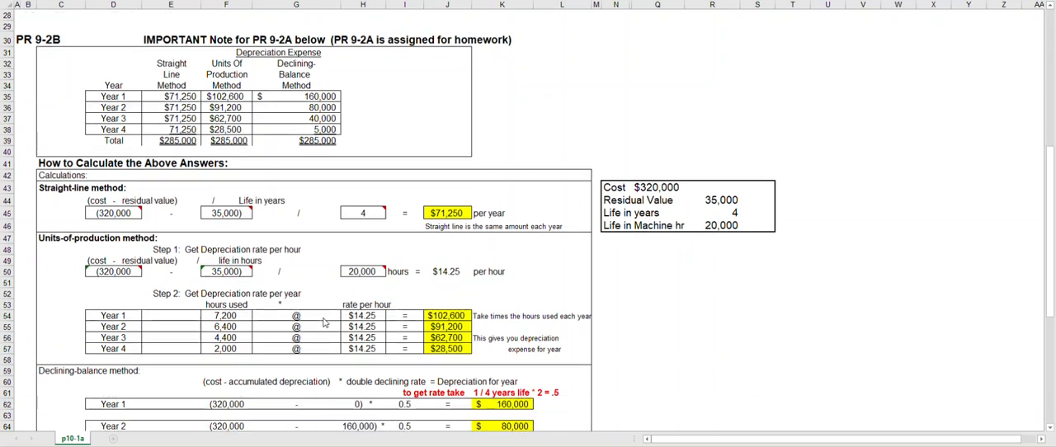
pyautogui.moveTo(742, 214)
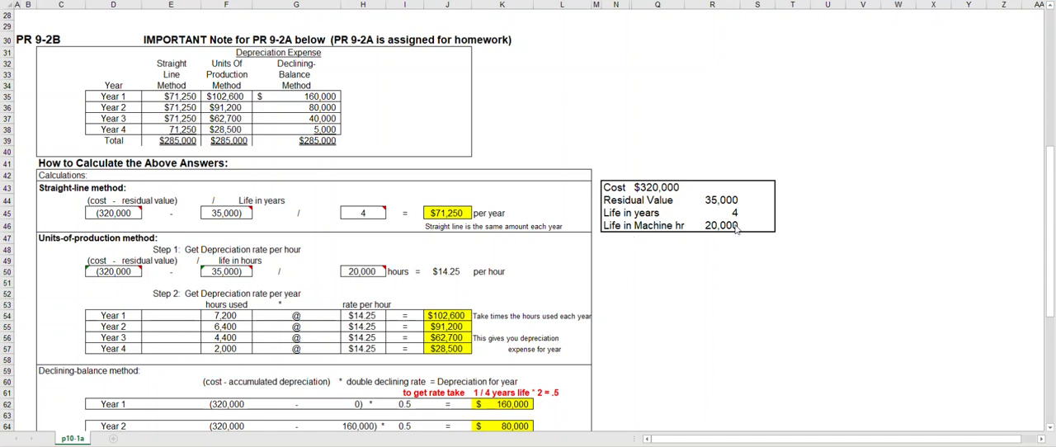
pyautogui.moveTo(429, 254)
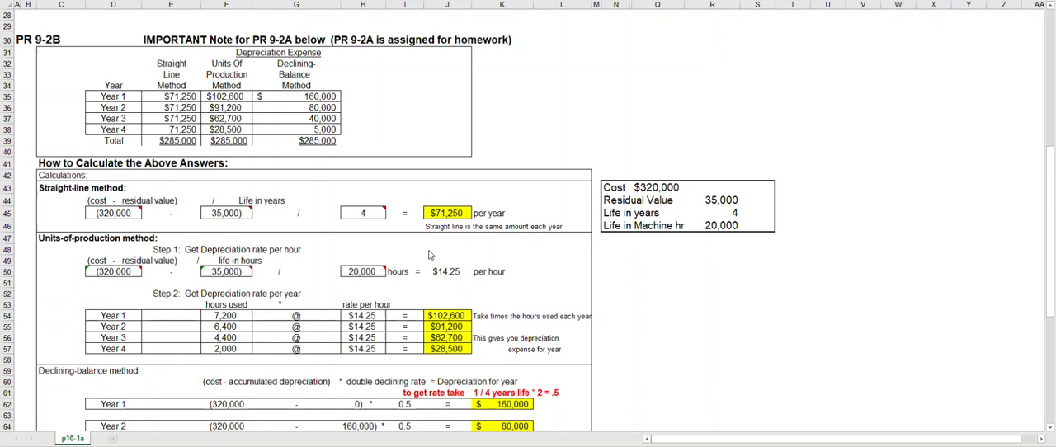
pyautogui.moveTo(401, 253)
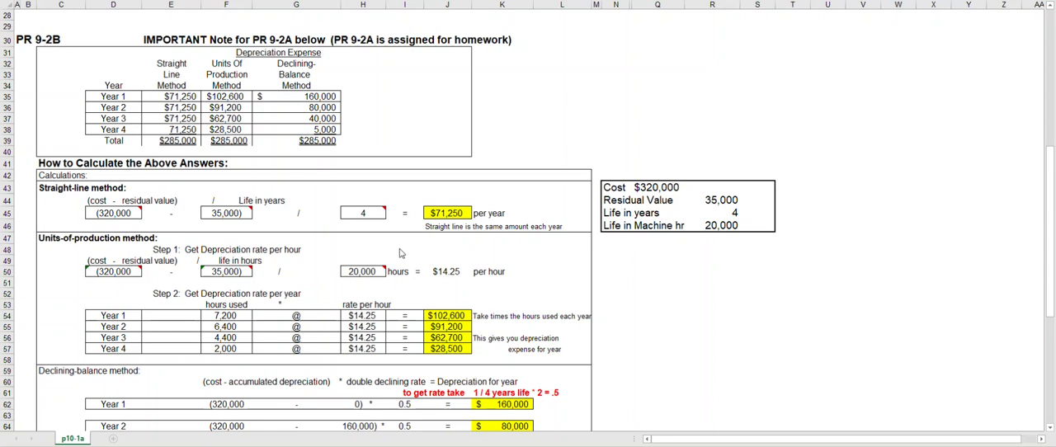
pyautogui.moveTo(85, 240)
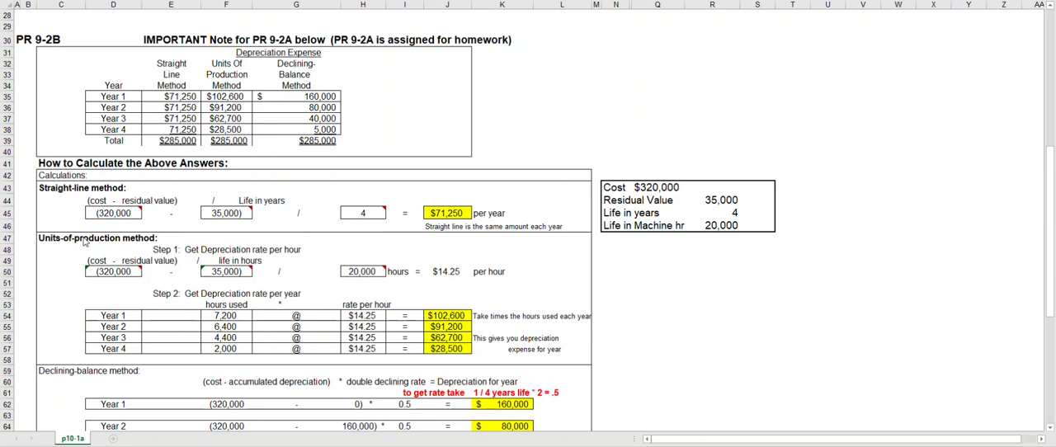
pyautogui.moveTo(187, 249)
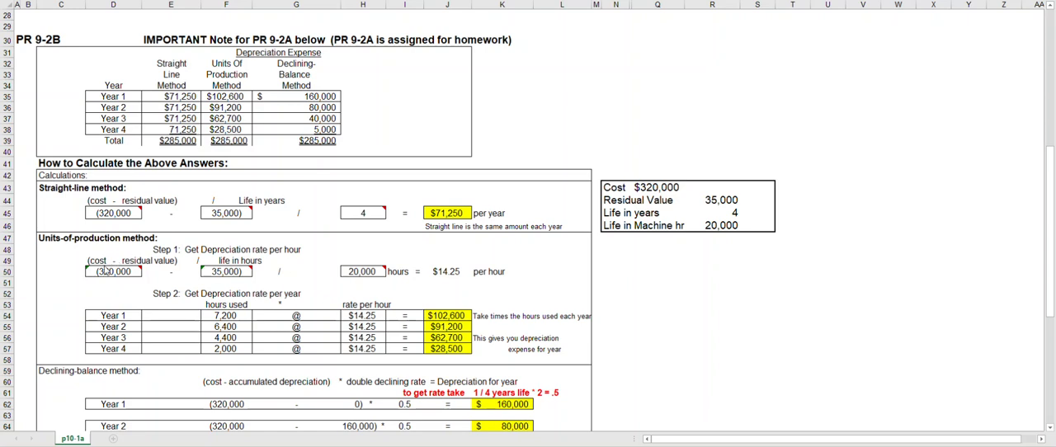
pyautogui.moveTo(145, 270)
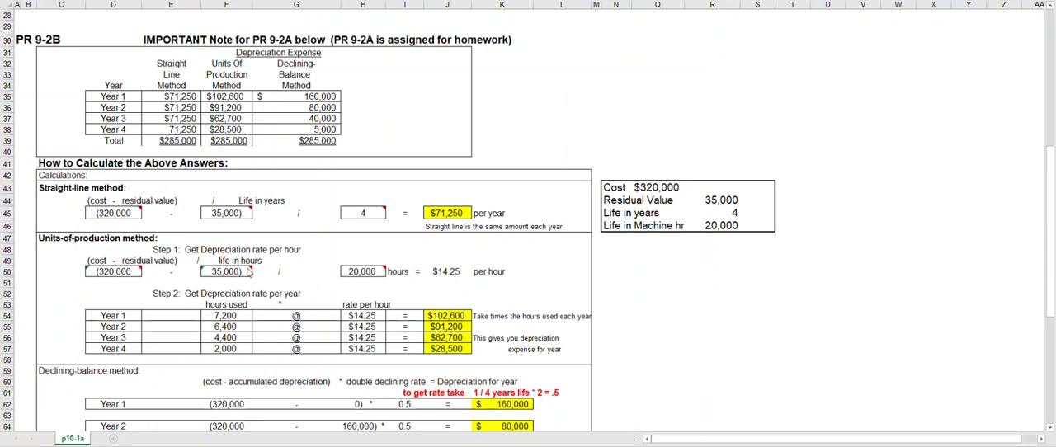
pyautogui.moveTo(360, 276)
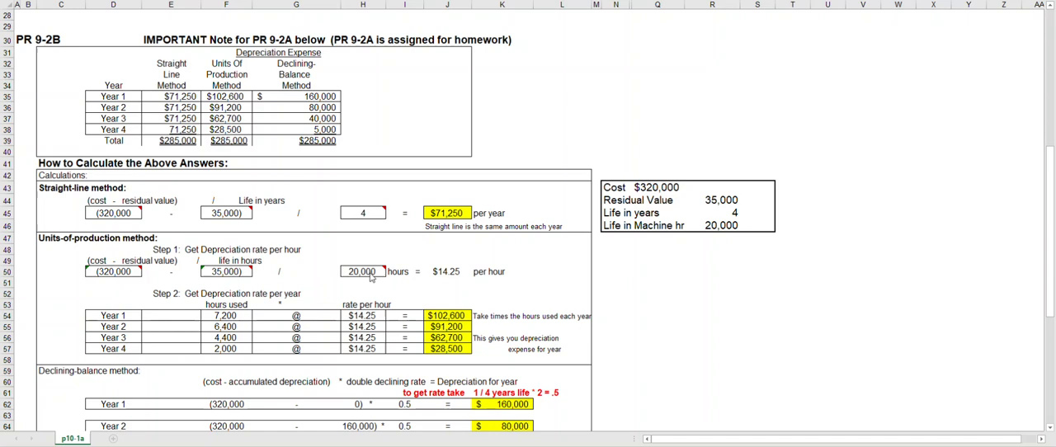
pyautogui.moveTo(687, 216)
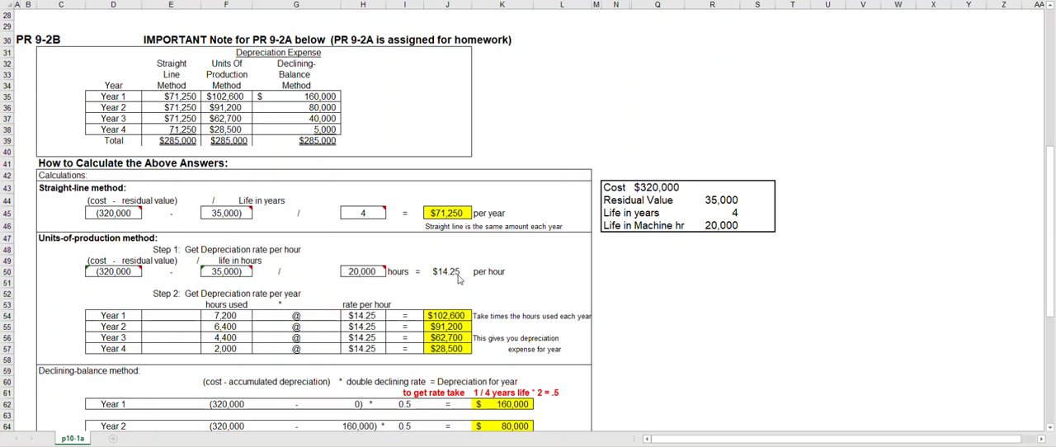
pyautogui.moveTo(481, 280)
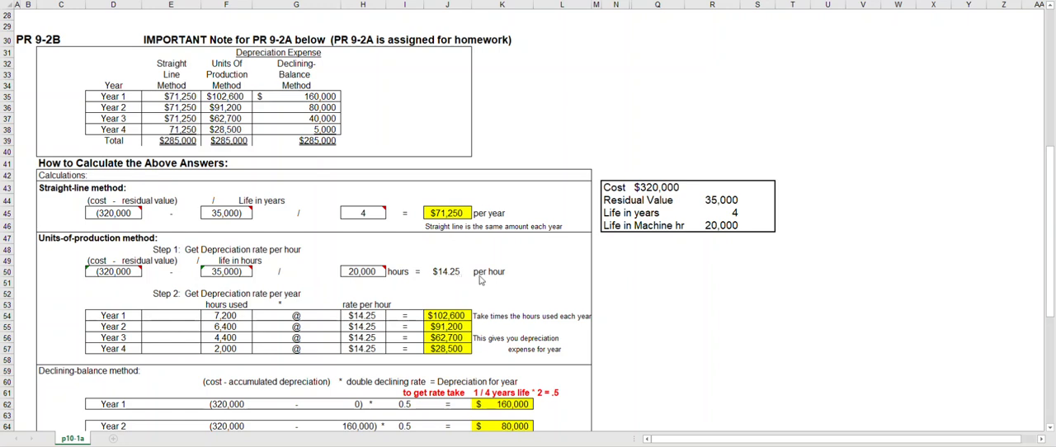
# Step: Enter the $142,500 accumulated depreciation total (Year 1 + Year 2) in I36 beside the Year 2 row
pyautogui.scroll(-3)
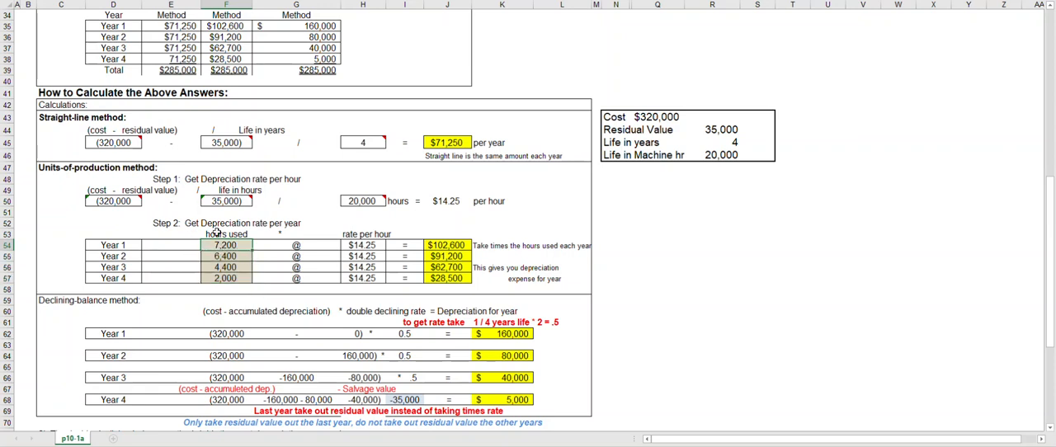
pyautogui.moveTo(226, 284)
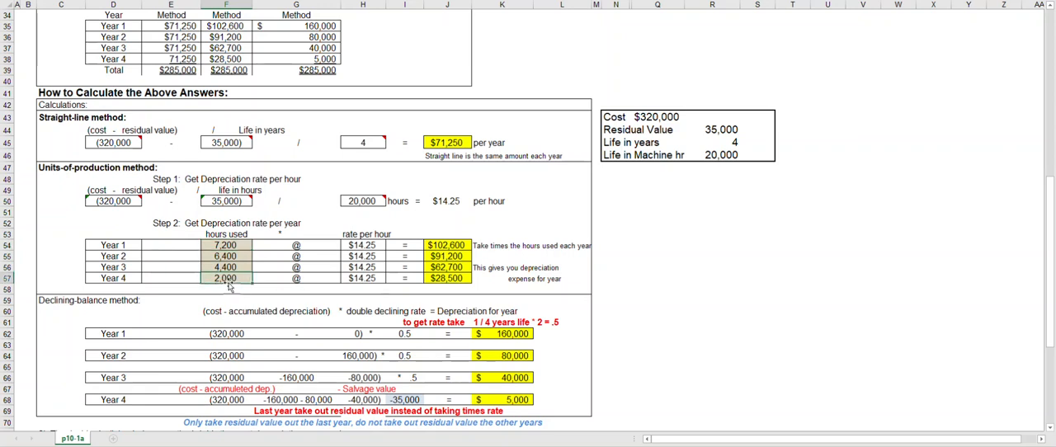
pyautogui.moveTo(229, 257)
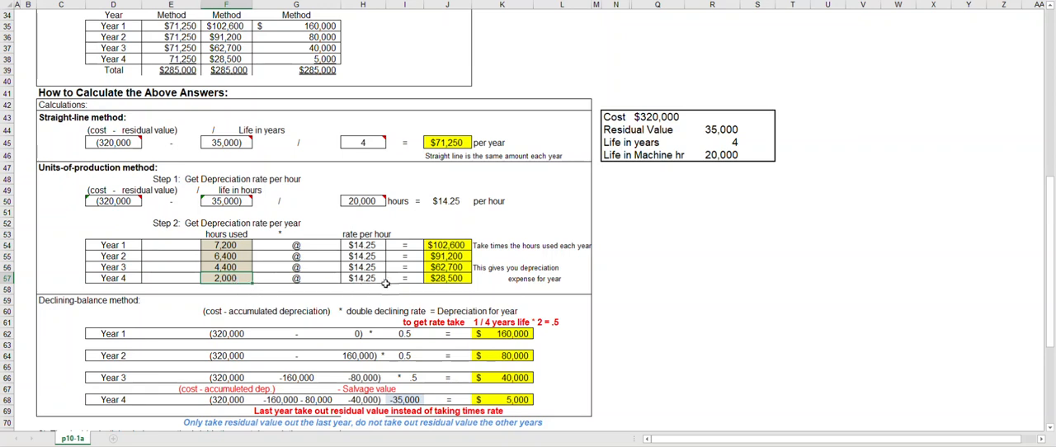
pyautogui.moveTo(462, 278)
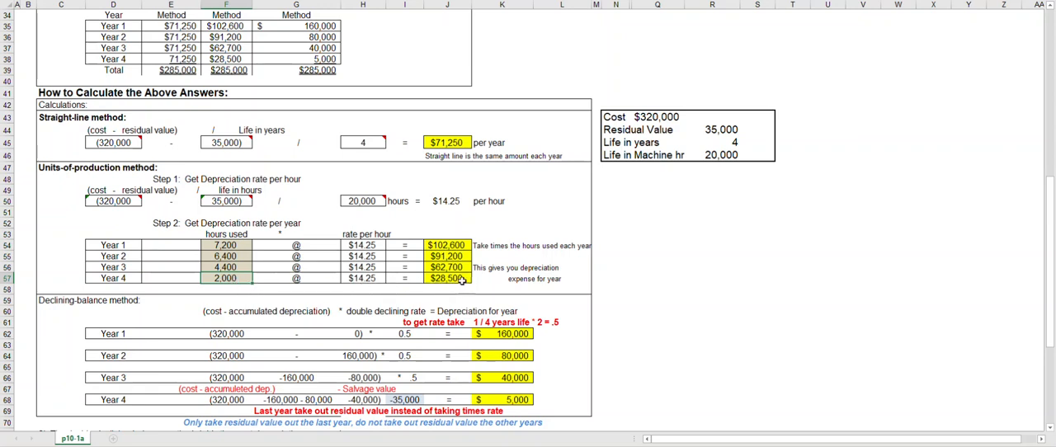
pyautogui.scroll(3)
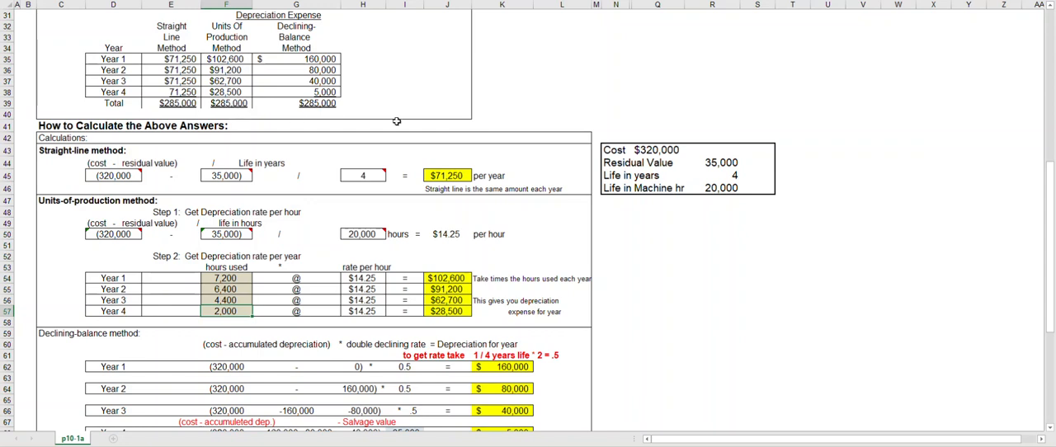
pyautogui.moveTo(442, 92)
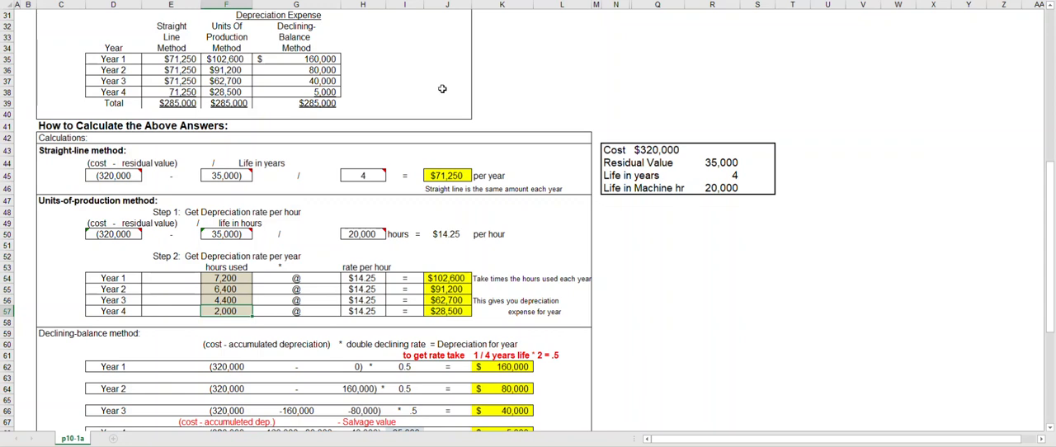
pyautogui.moveTo(340, 78)
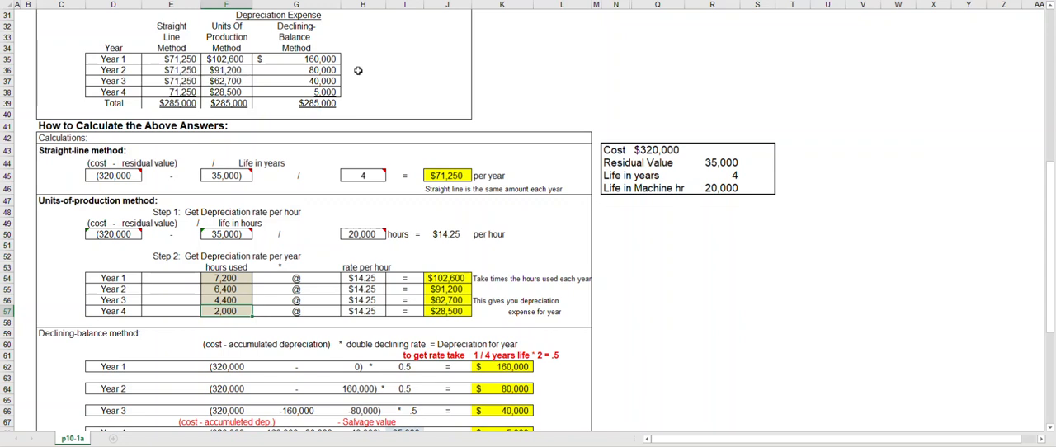
pyautogui.click(404, 69)
pyautogui.write('$142,500')
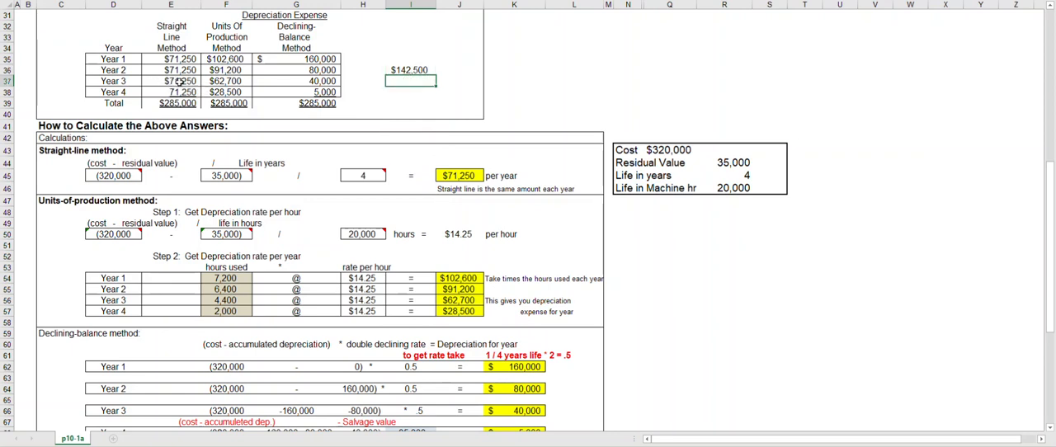
pyautogui.moveTo(357, 82)
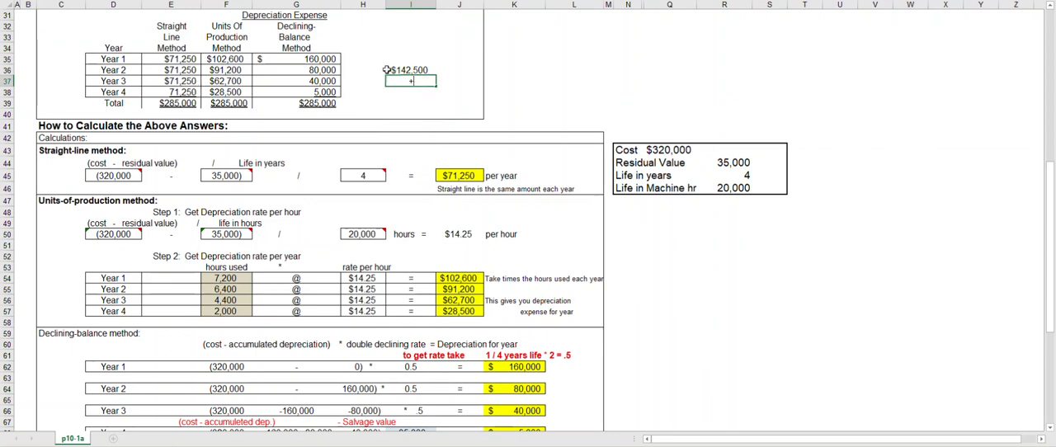
# Step: Enter the running total through Year 3 in I37, giving $213,750, and verify it
pyautogui.write('+E35+E36')
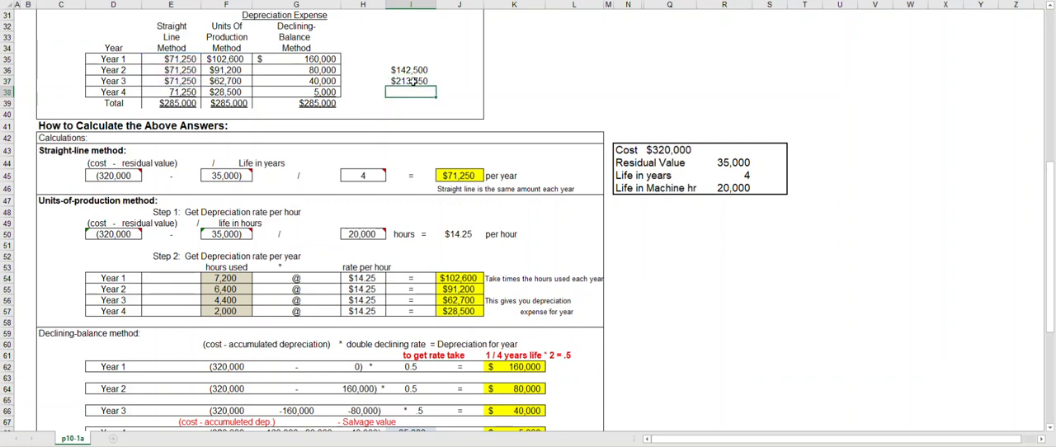
pyautogui.click(410, 81)
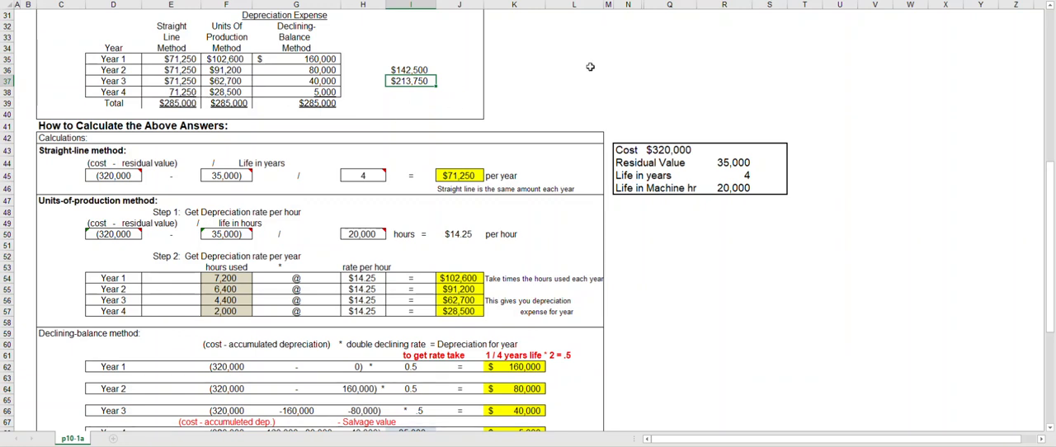
pyautogui.moveTo(384, 34)
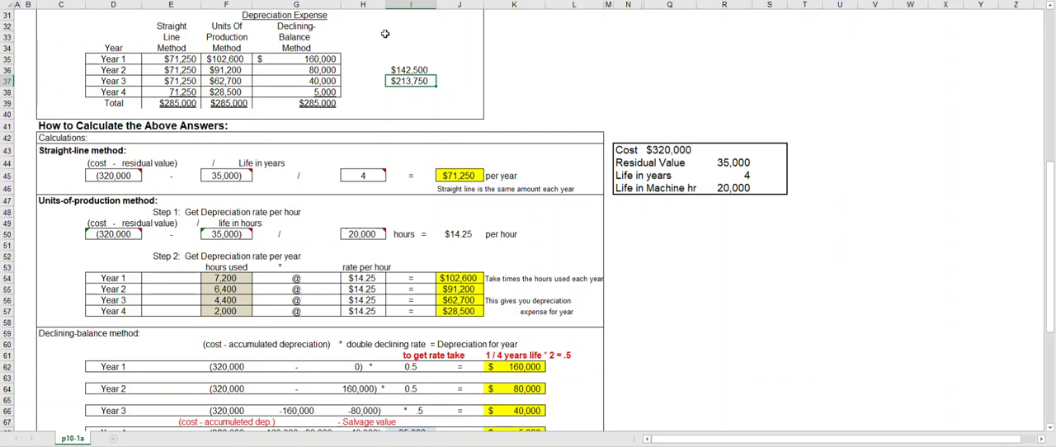